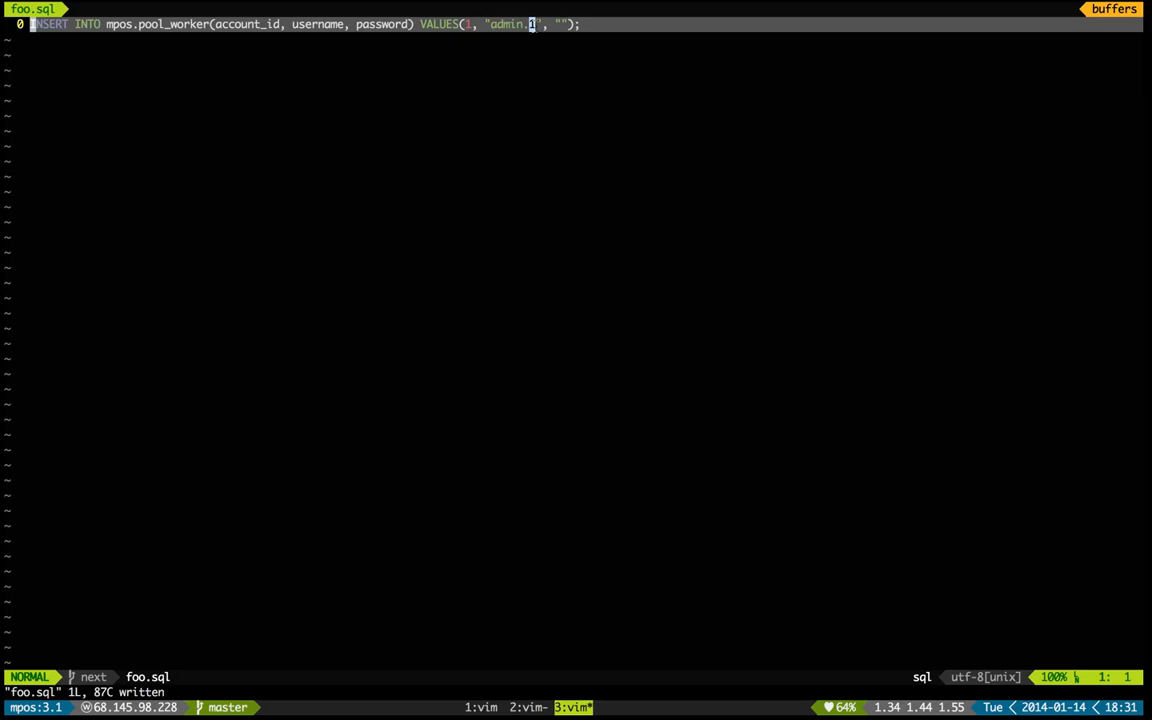
pyautogui.moveTo(508, 544)
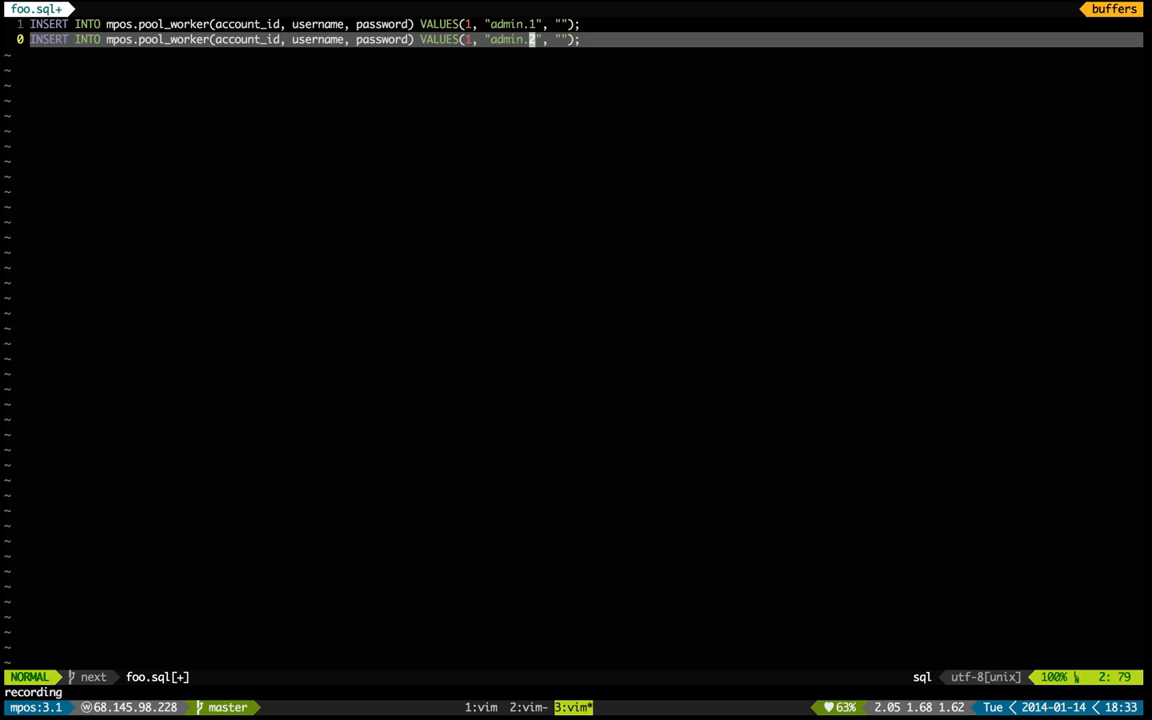
# Step: Begin recording a macro into register a for the INSERT-line duplication
pyautogui.press('q')
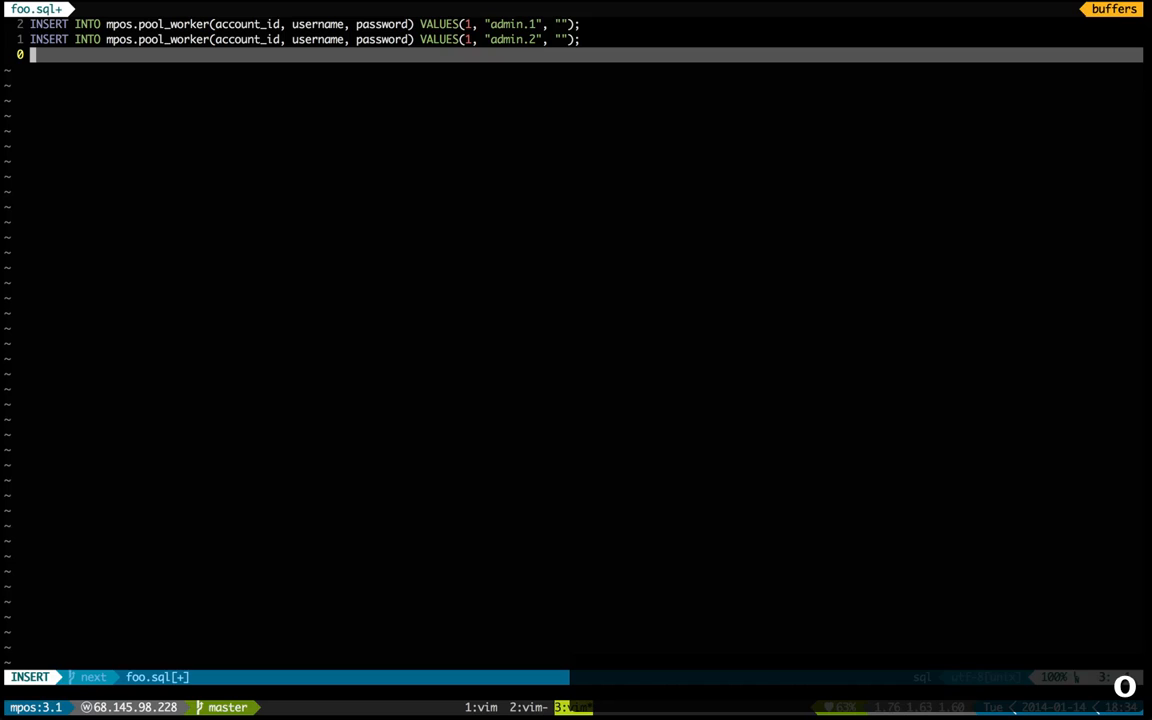
# Step: Duplicate the INSERT line and move to the username's number to make it admin.2
pyautogui.write('yypf"yypf"yypf"yypf"yypf"yypf"')
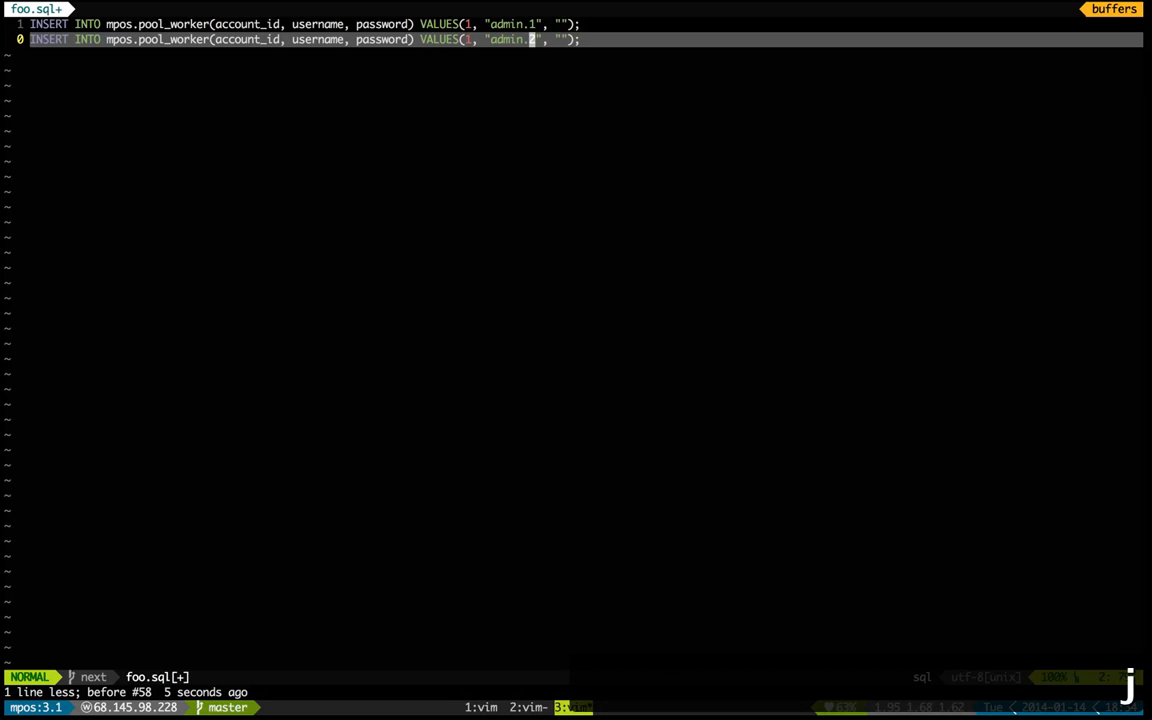
# Step: Clear register a with :let @a = "" and undo the second line back to admin.1
pyautogui.write('2')
pyautogui.click(200, 692)
pyautogui.write(':let @a =')
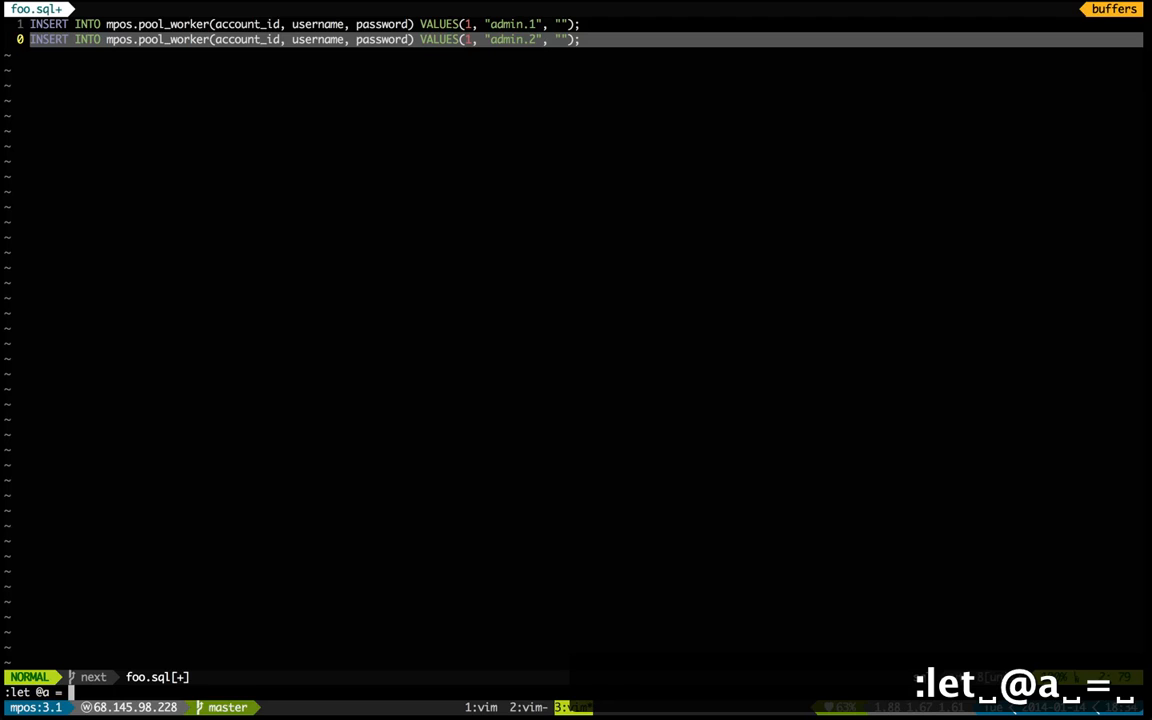
pyautogui.write('""')
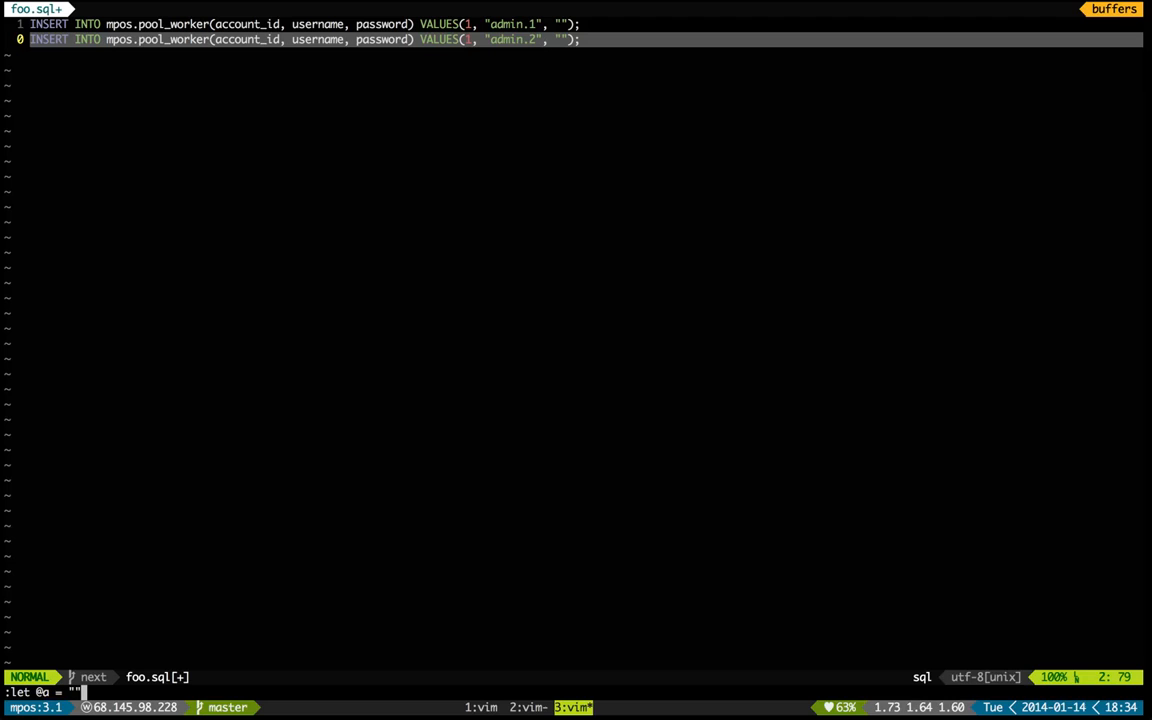
pyautogui.press('u')
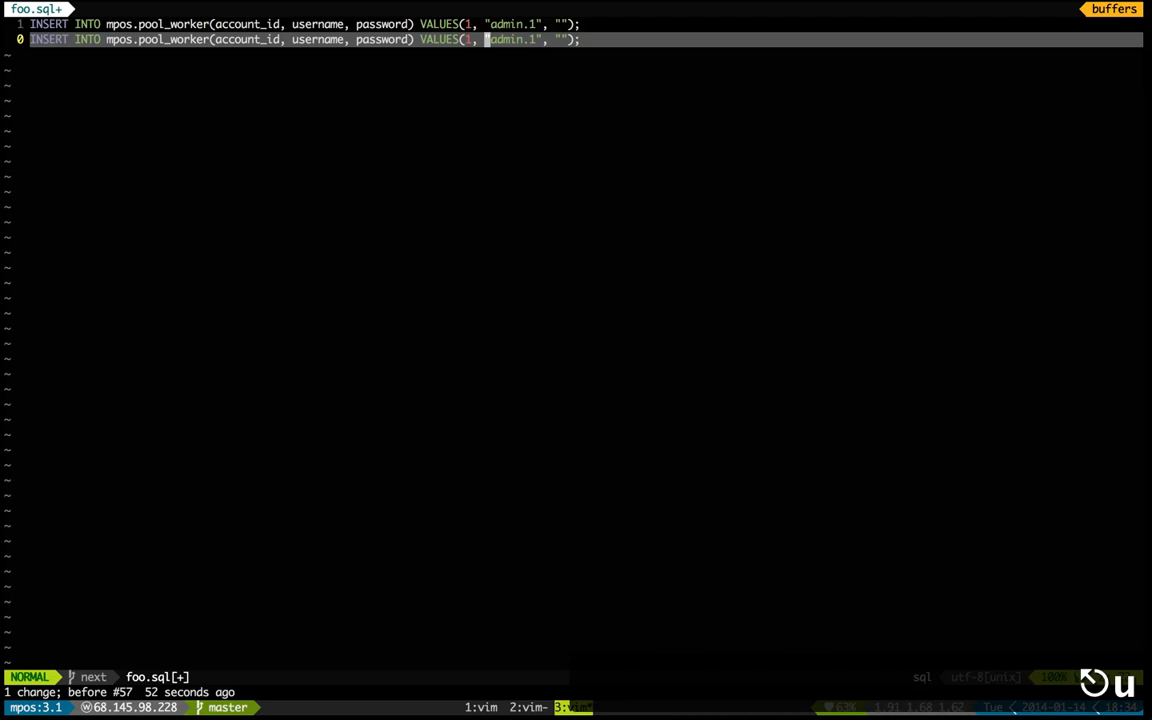